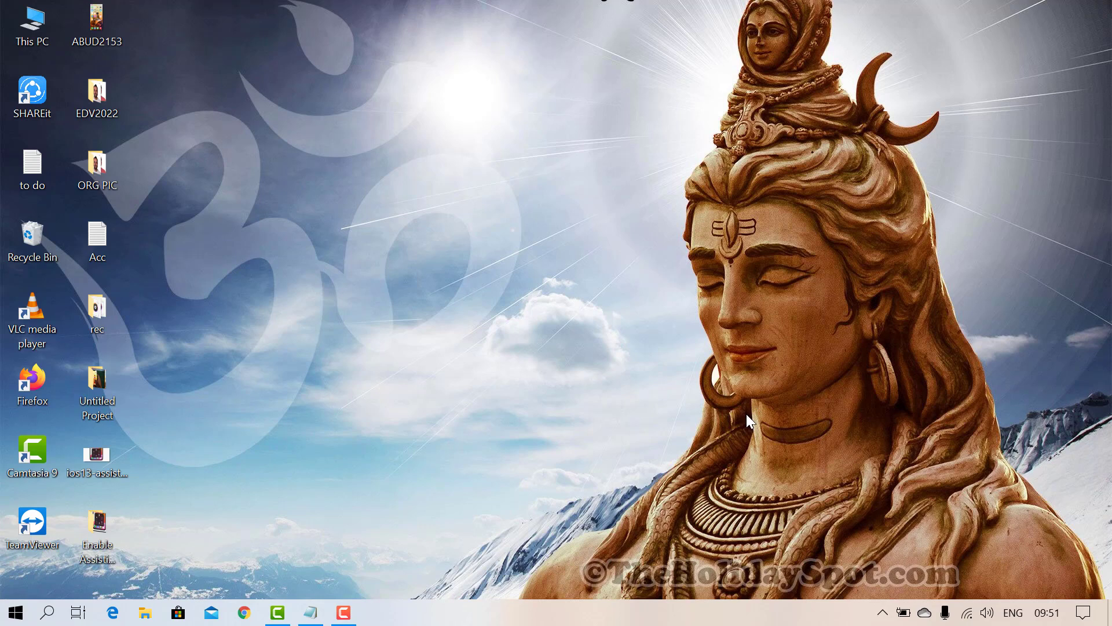
{"action": "mouse_move", "coordinate": [259, 563]}
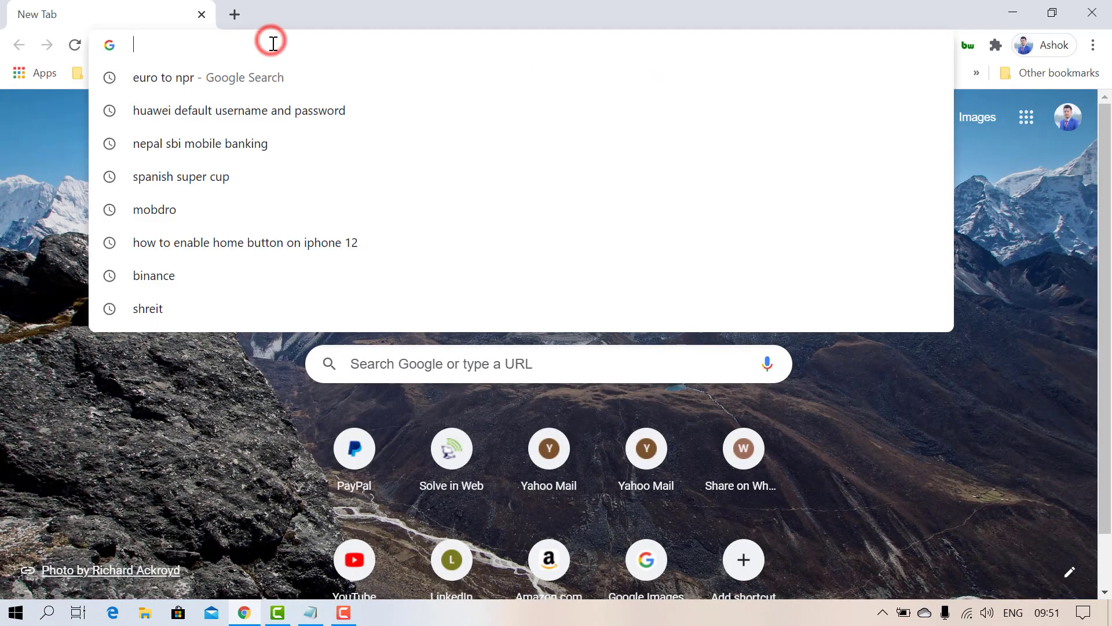
Step: Enter the router address 192.168.100.1 in Chrome's address bar
{"action": "type", "text": "192.168.100.1"}
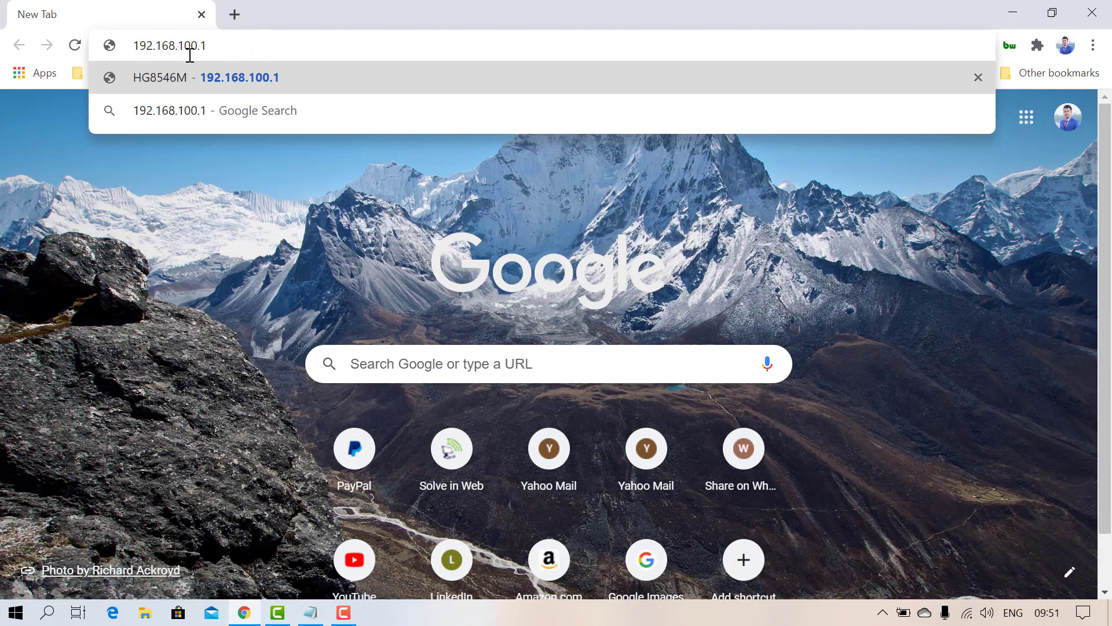
{"action": "mouse_move", "coordinate": [264, 54]}
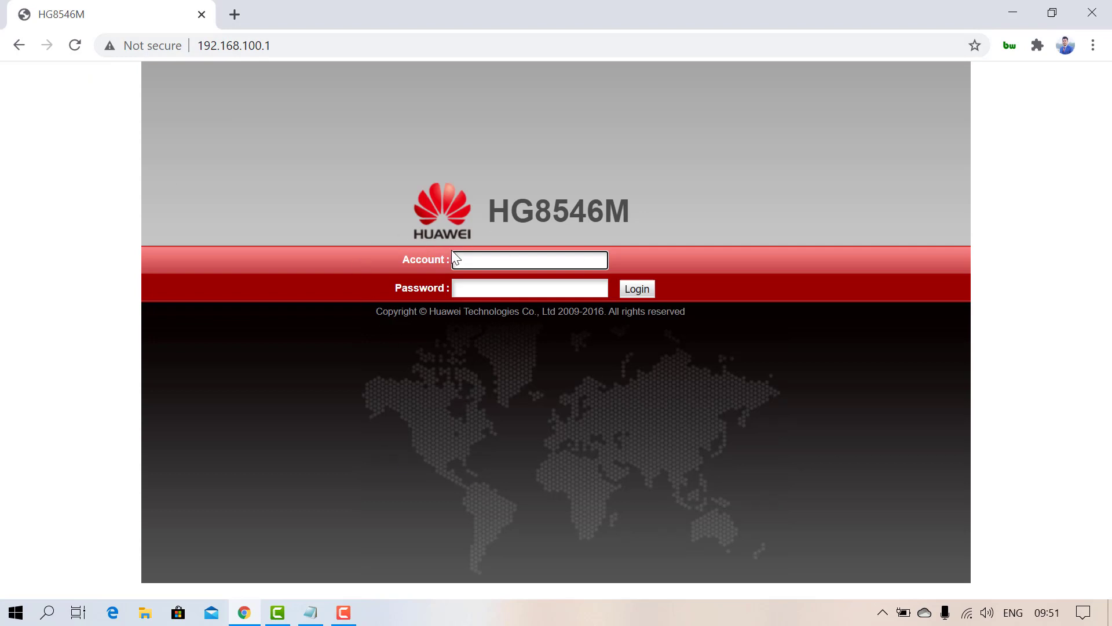
{"action": "mouse_move", "coordinate": [283, 511]}
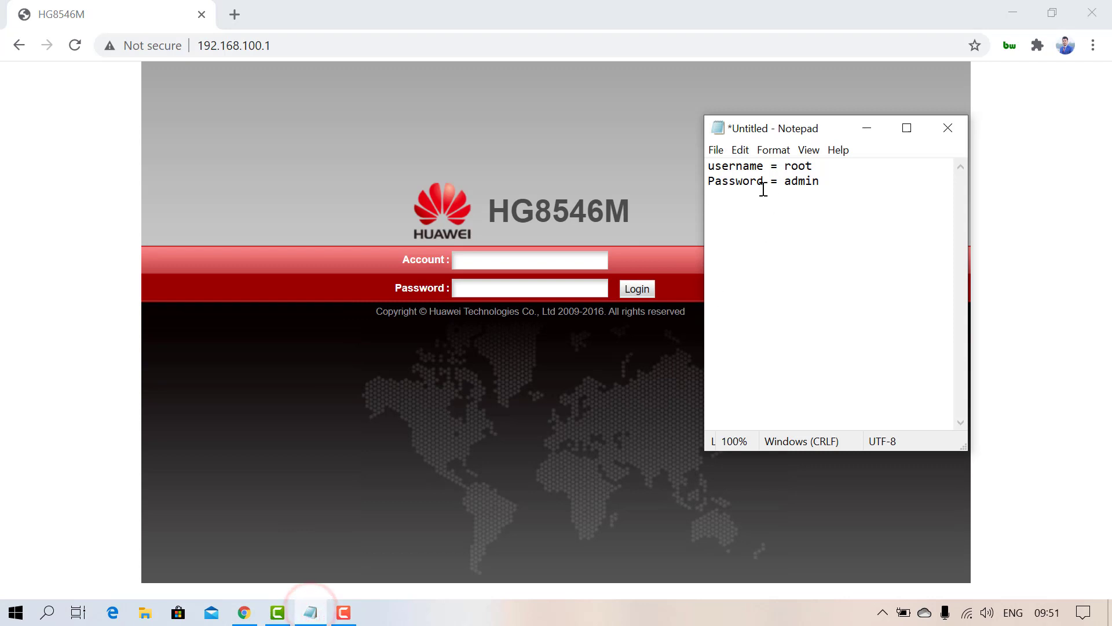
{"action": "mouse_move", "coordinate": [813, 206]}
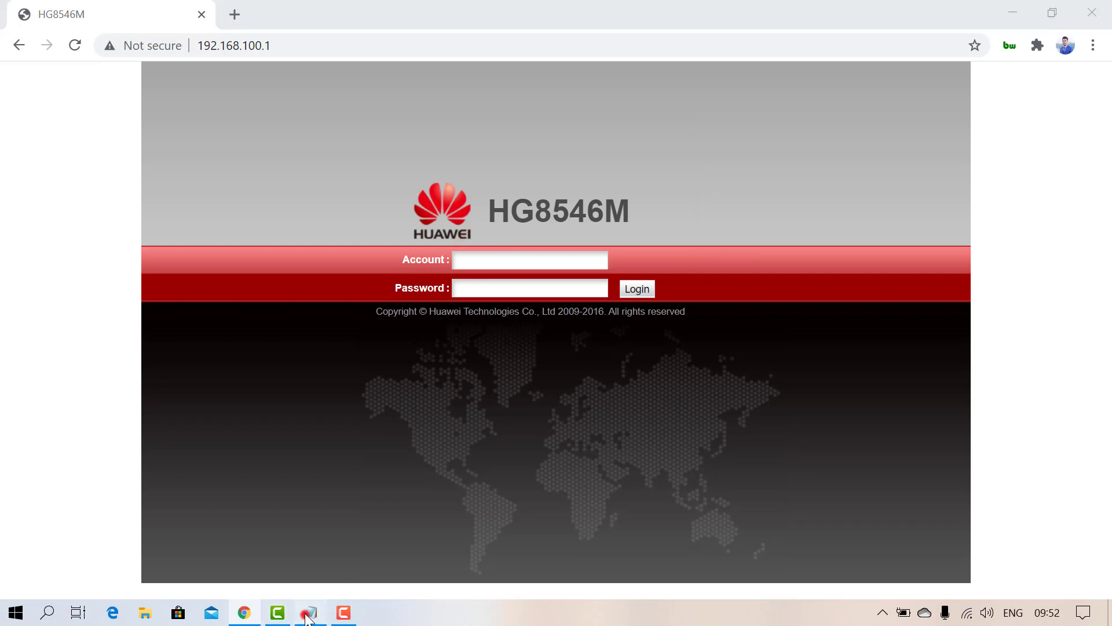
Step: Check the credentials in Notepad and enter 'root' as the login account name
{"action": "left_click", "coordinate": [307, 612]}
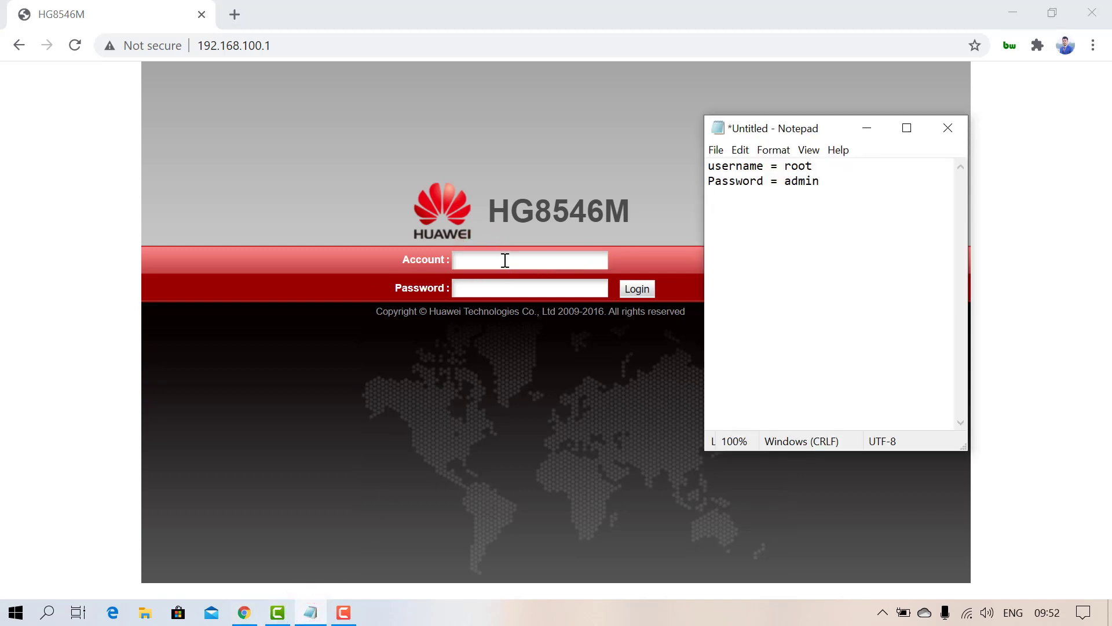
{"action": "left_click", "coordinate": [529, 260]}
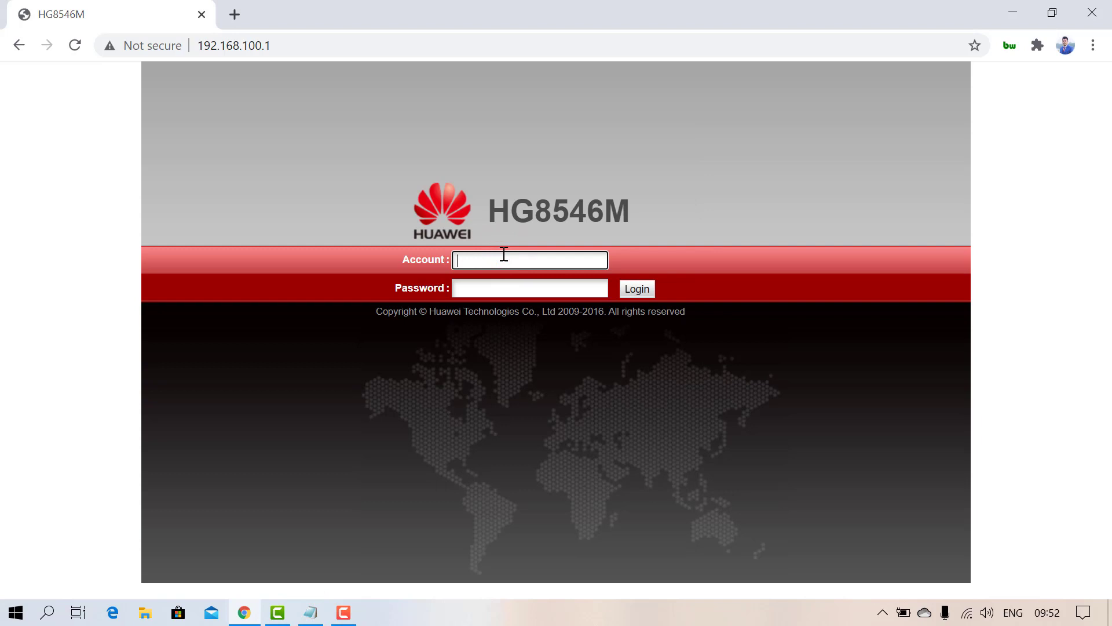
{"action": "type", "text": "r"}
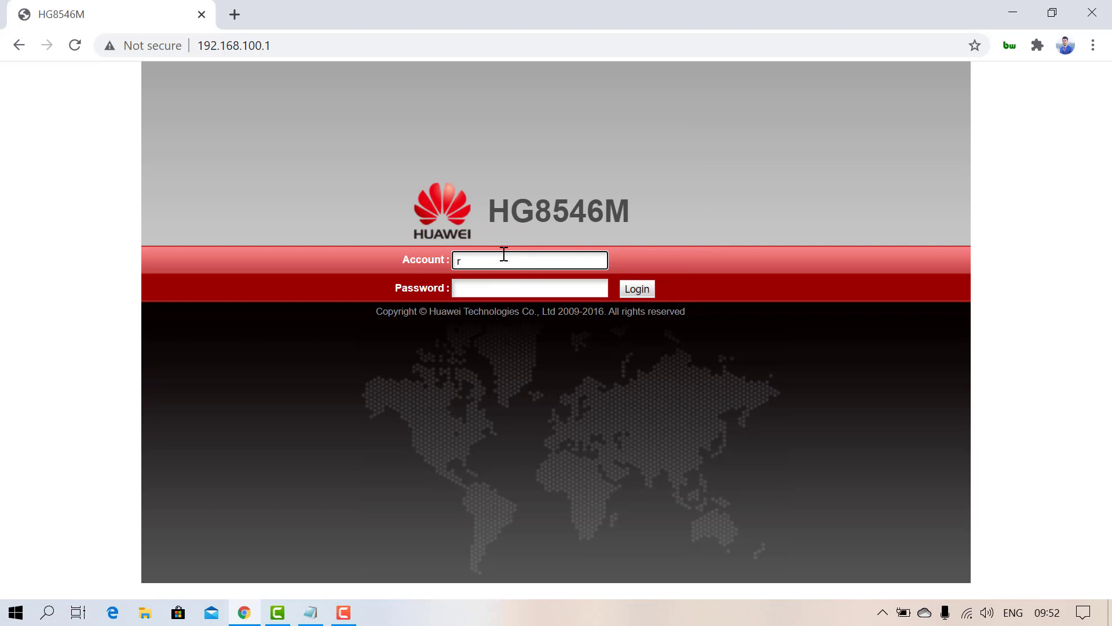
{"action": "type", "text": "oot"}
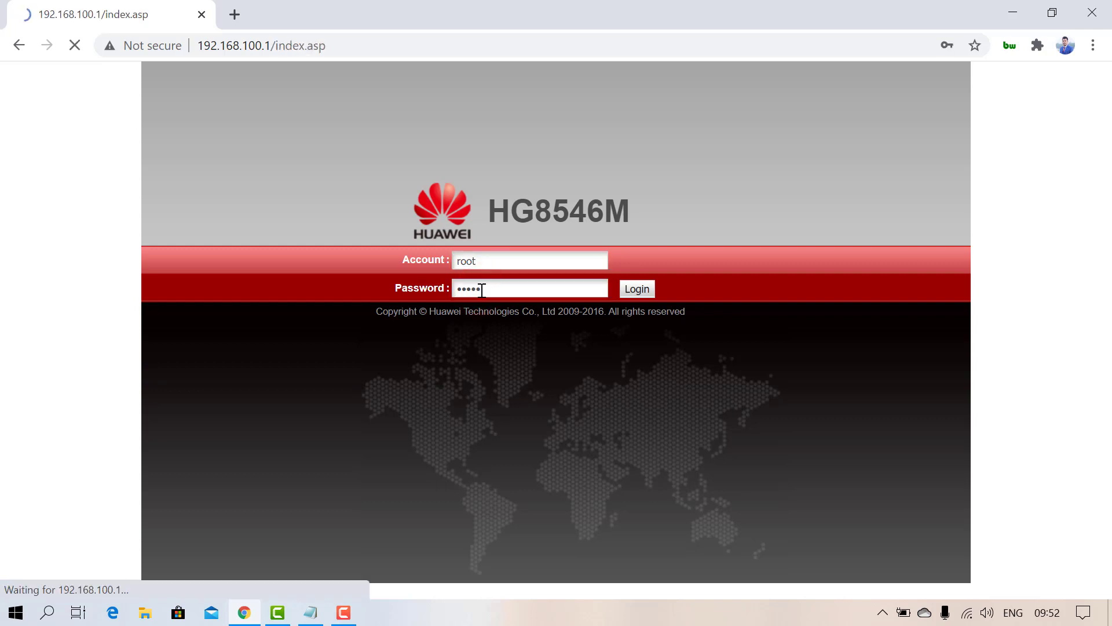
Step: Dismiss Chrome's password-breach warning to reach the login-password settings page
{"action": "left_click", "coordinate": [636, 288]}
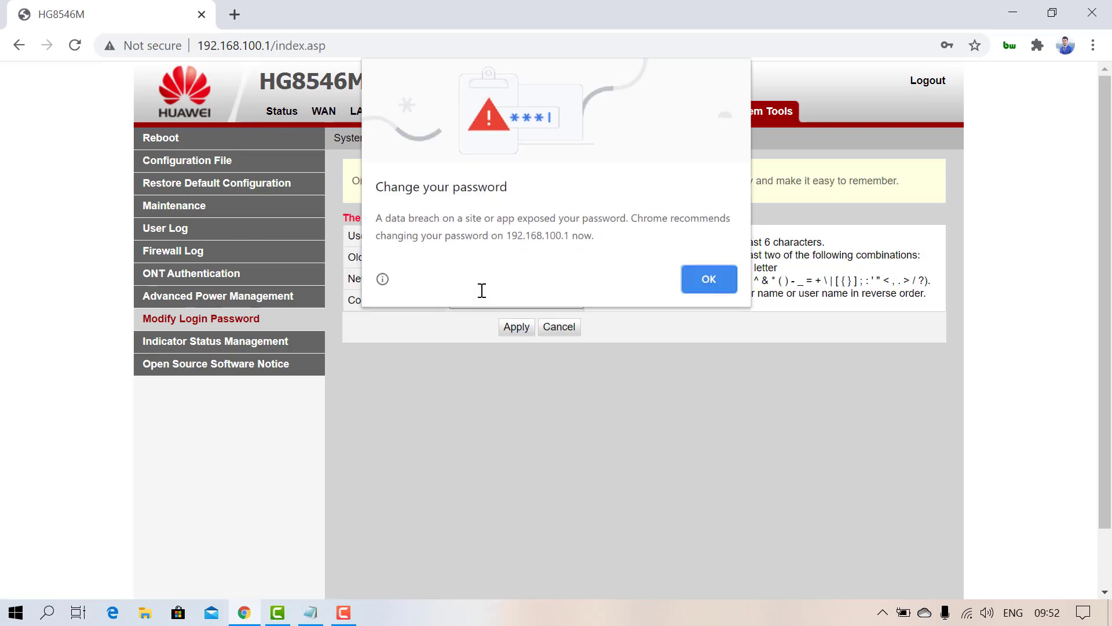
{"action": "left_click", "coordinate": [707, 279]}
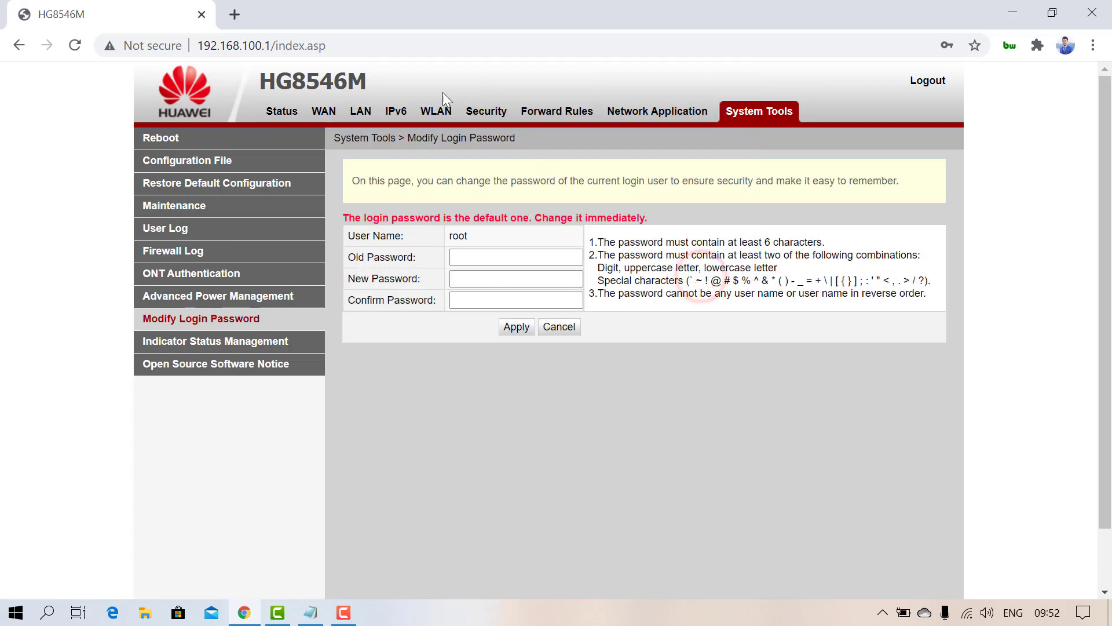
{"action": "mouse_move", "coordinate": [426, 122]}
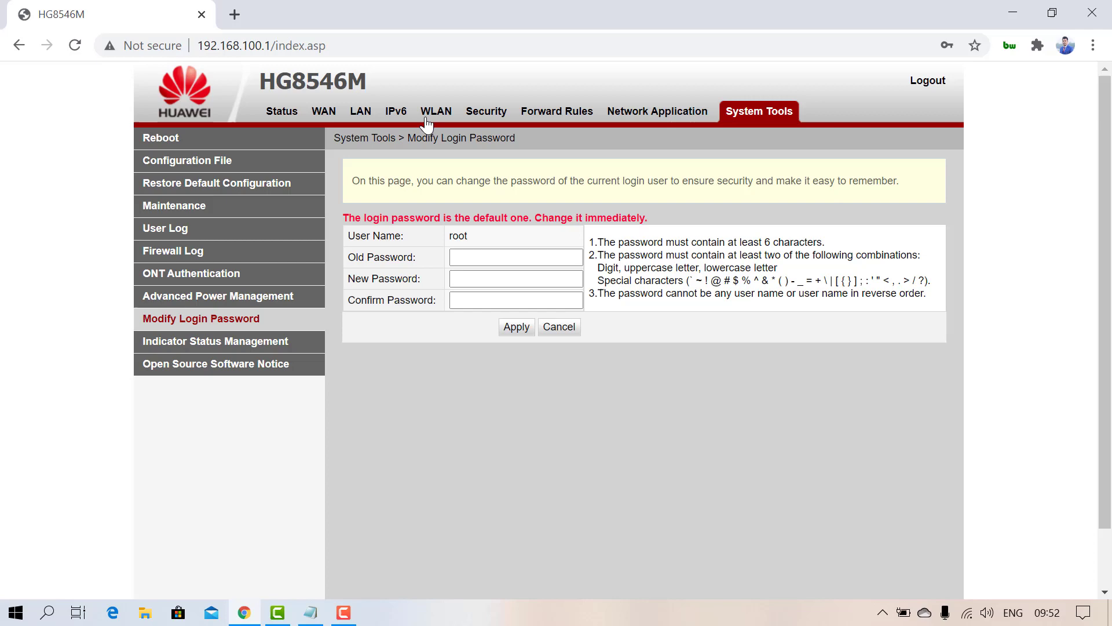
{"action": "mouse_move", "coordinate": [436, 120]}
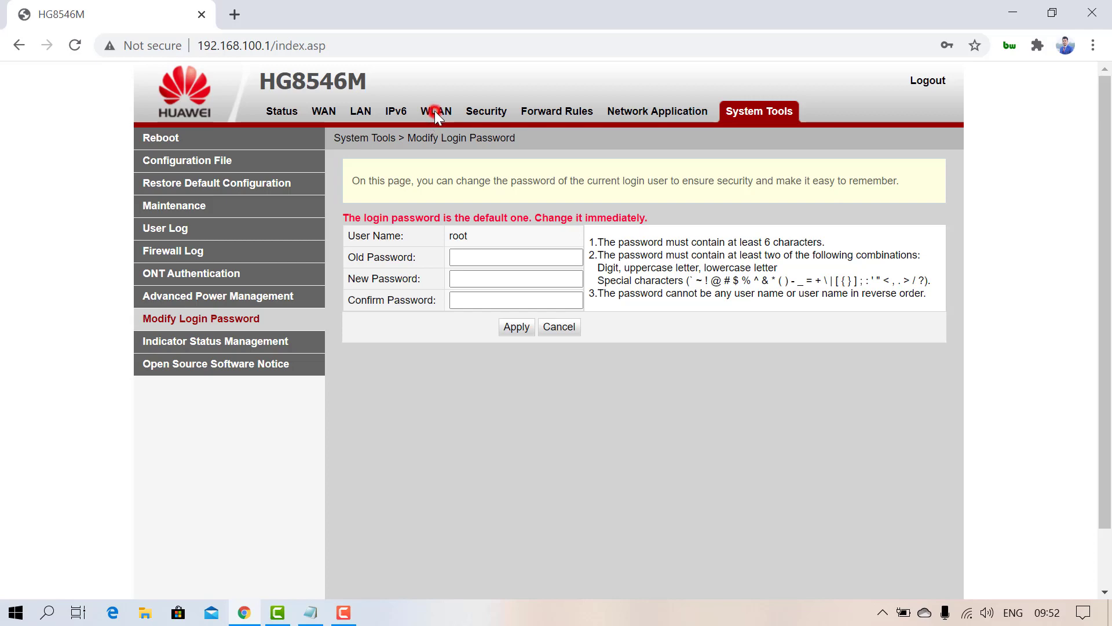
Step: Show the WLAN Basic Configuration page for SSID M416
{"action": "left_click", "coordinate": [440, 111]}
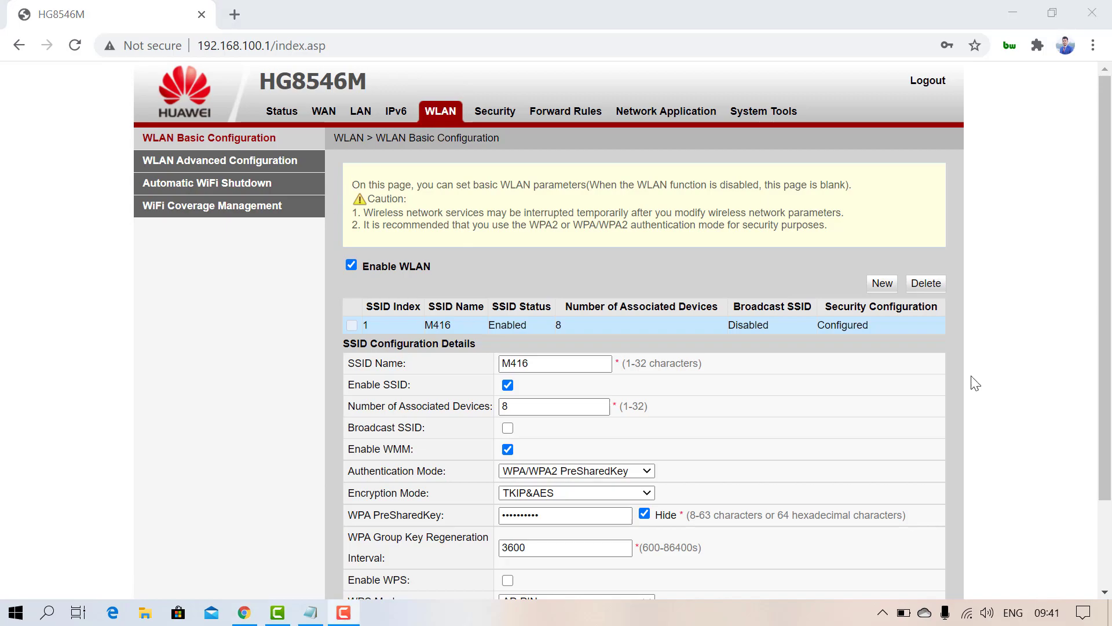
{"action": "mouse_move", "coordinate": [195, 226]}
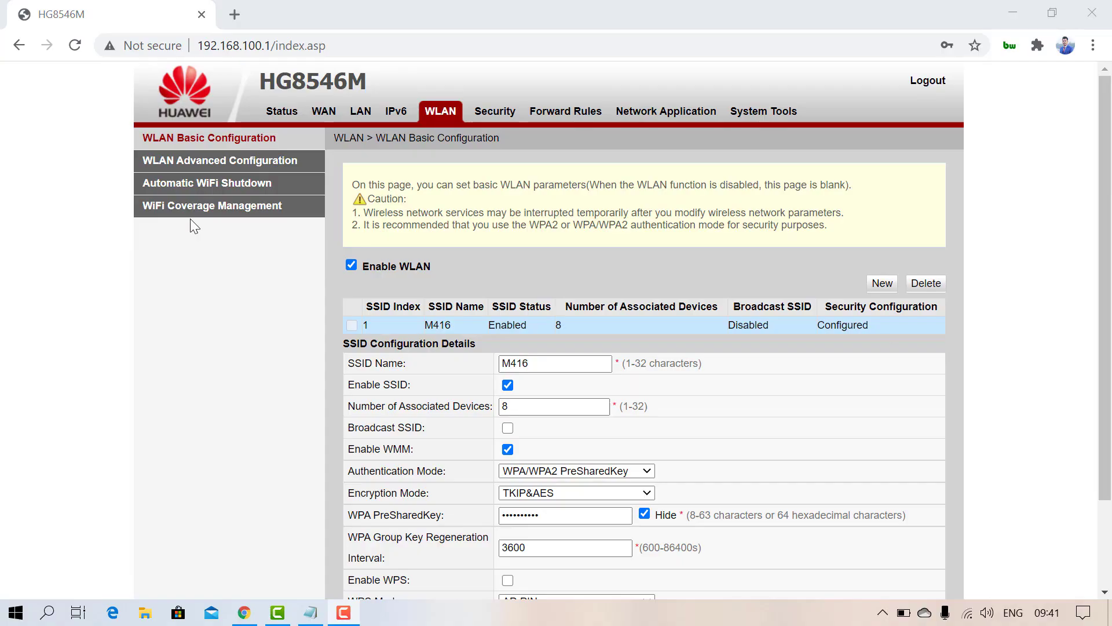
{"action": "mouse_move", "coordinate": [283, 407]}
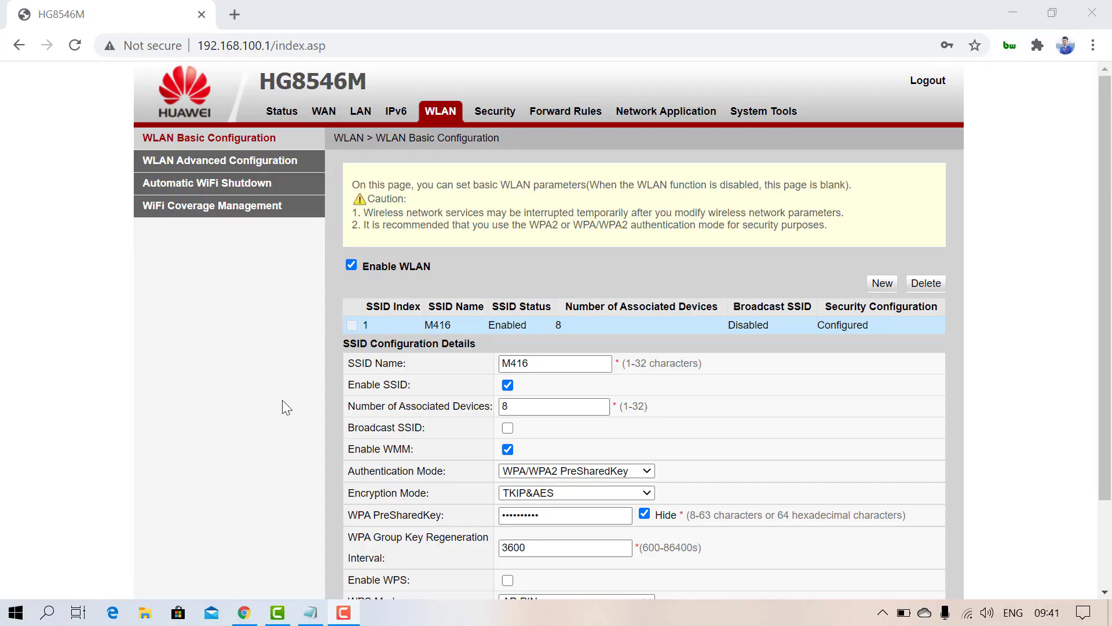
{"action": "mouse_move", "coordinate": [226, 452]}
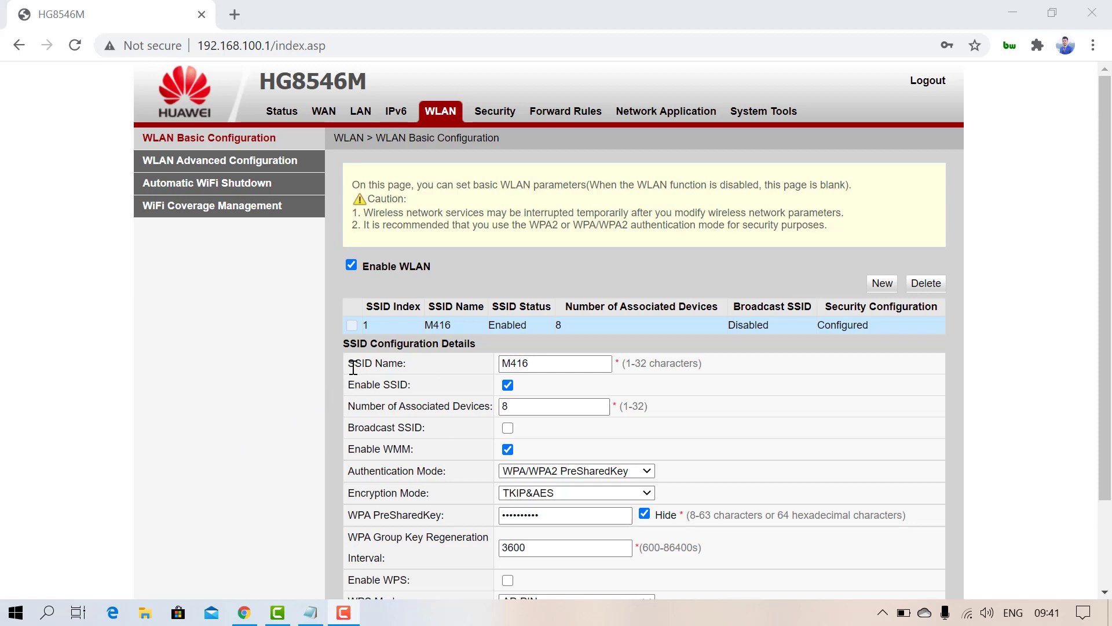
{"action": "mouse_move", "coordinate": [279, 433]}
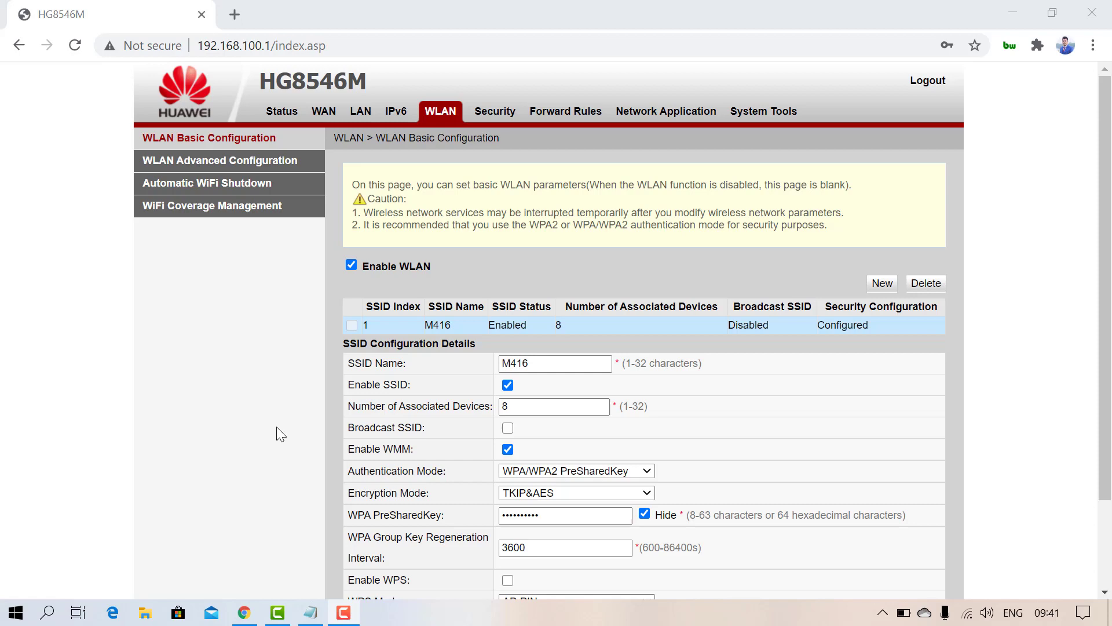
{"action": "mouse_move", "coordinate": [317, 479]}
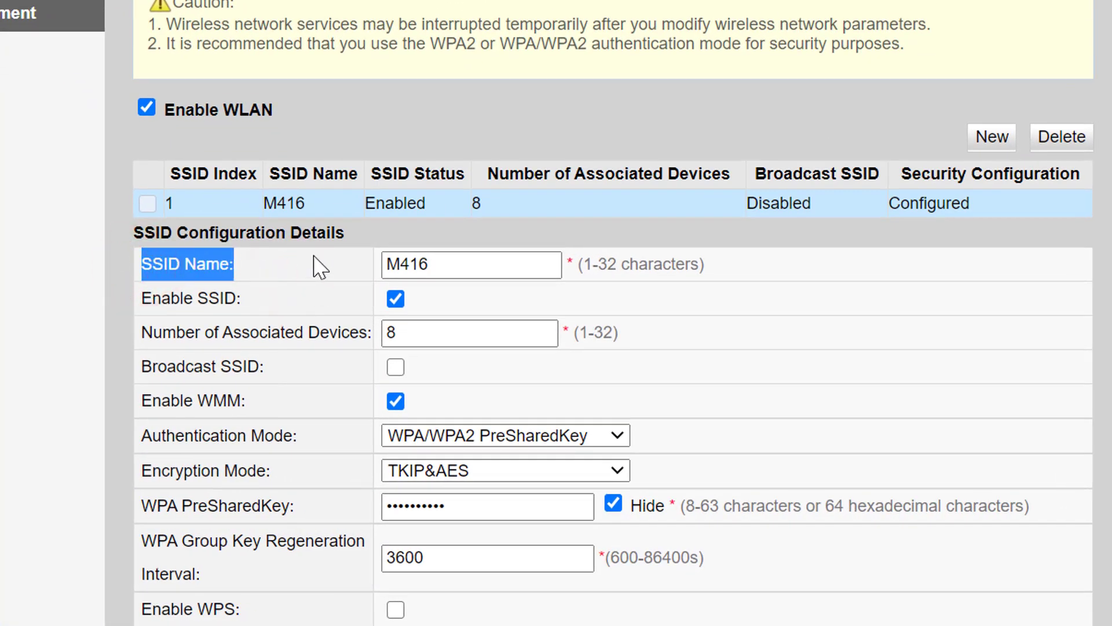
{"action": "mouse_move", "coordinate": [494, 290]}
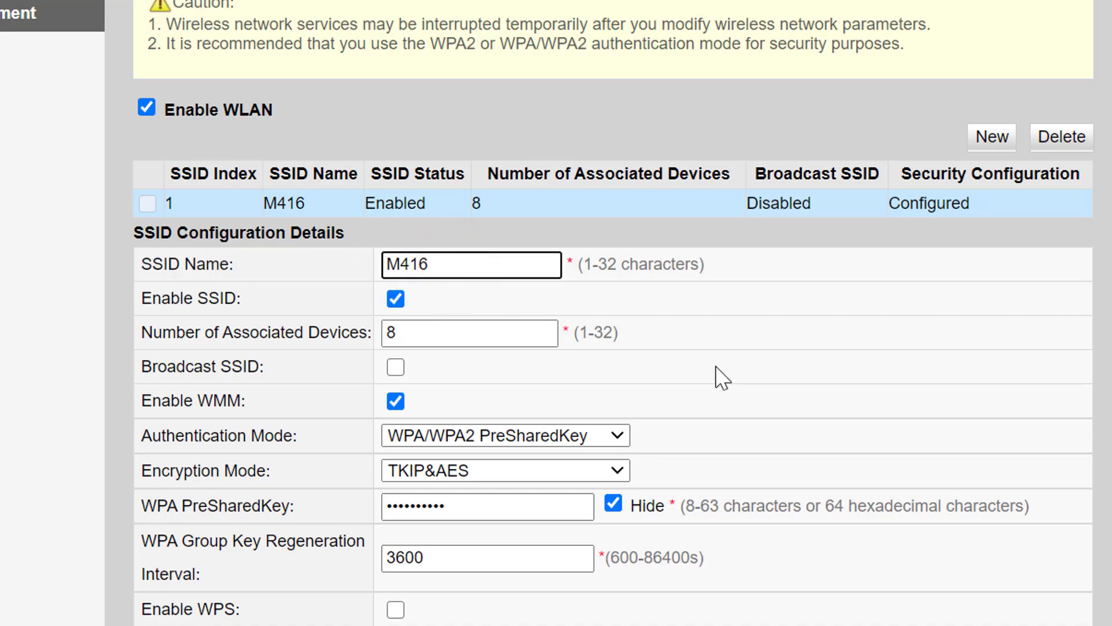
{"action": "scroll", "scroll_direction": "down", "scroll_amount": 3}
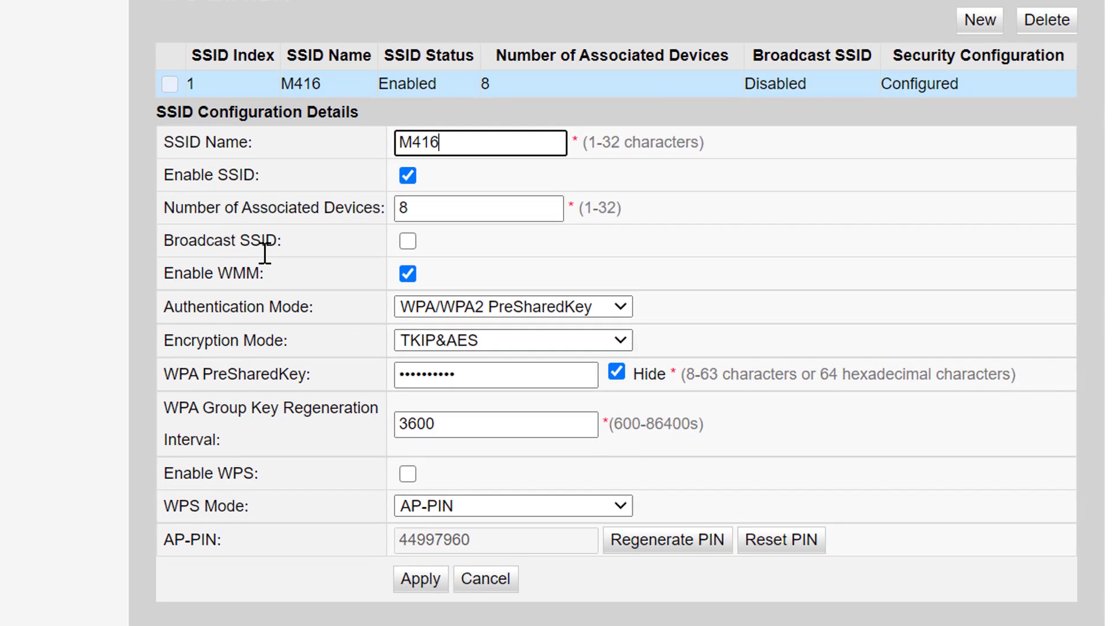
{"action": "left_click", "coordinate": [508, 341]}
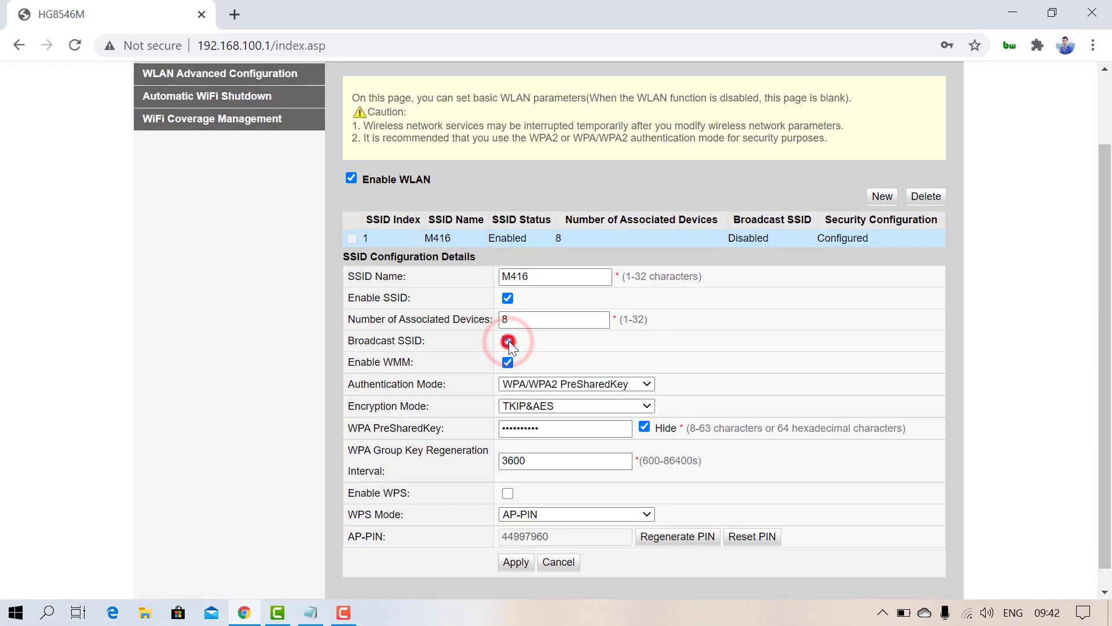
{"action": "left_click", "coordinate": [507, 340]}
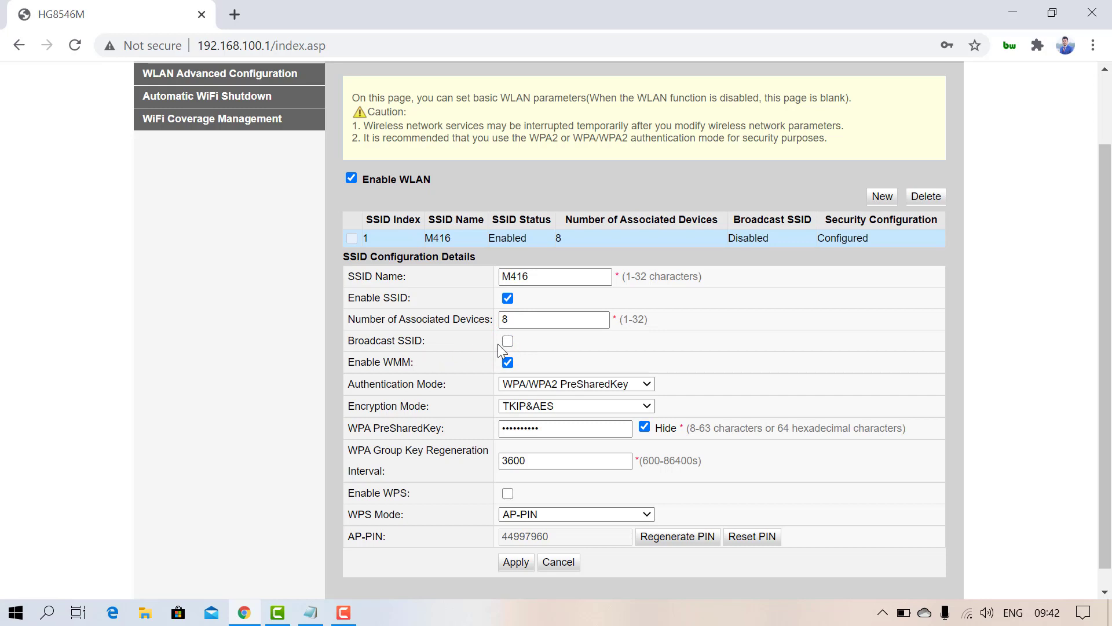
{"action": "mouse_move", "coordinate": [508, 340]}
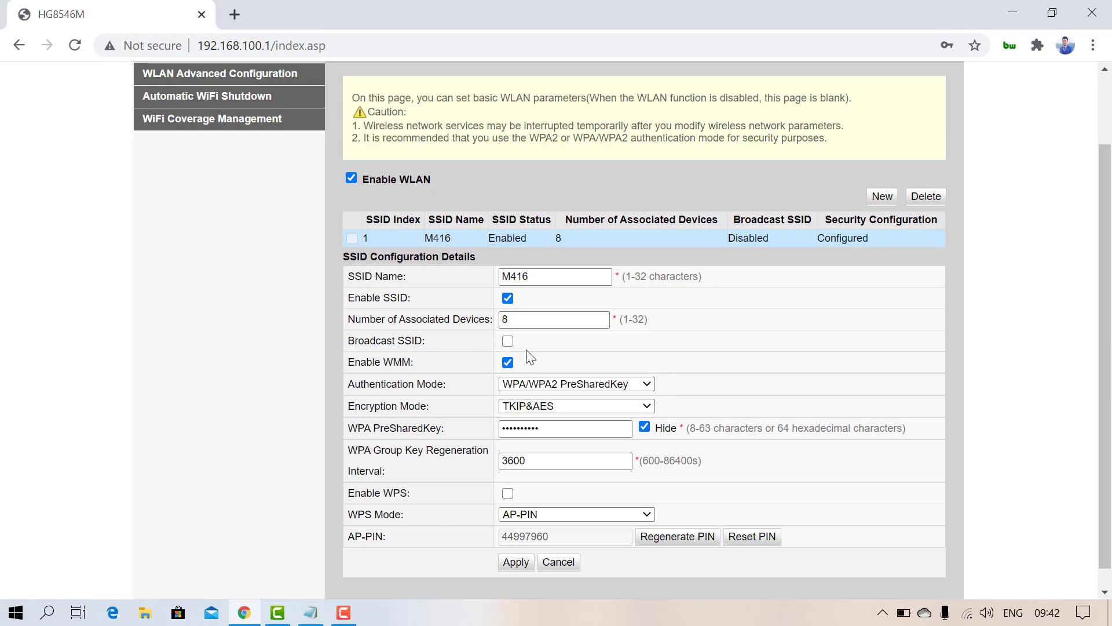
Step: Scroll to the WPA PreSharedKey field and begin replacing its value
{"action": "scroll", "scroll_direction": "down", "scroll_amount": 3}
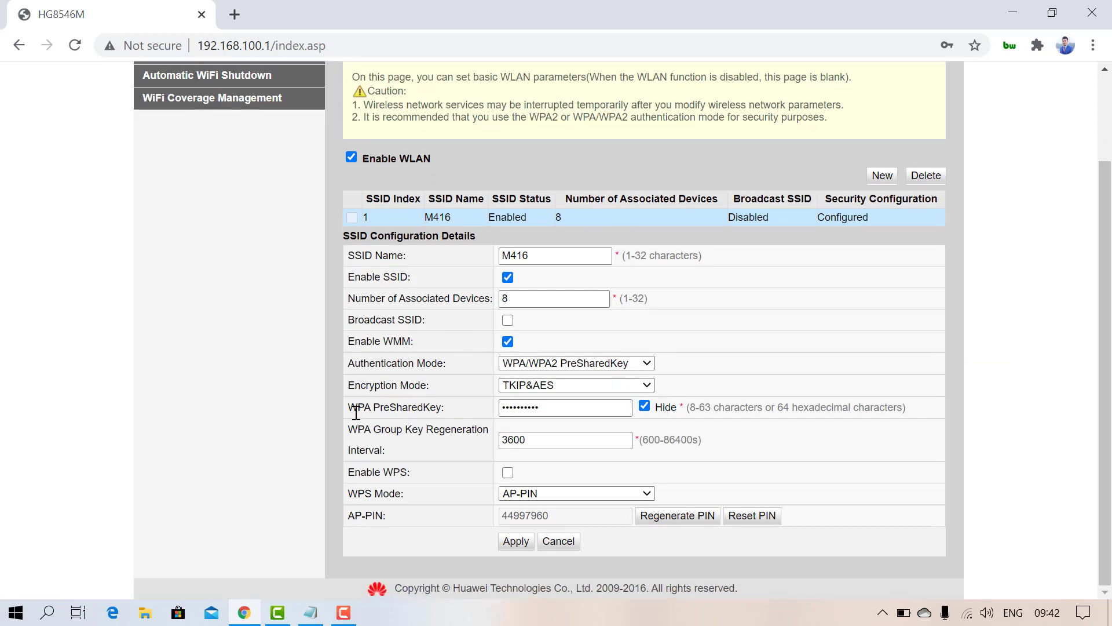
{"action": "mouse_move", "coordinate": [383, 428]}
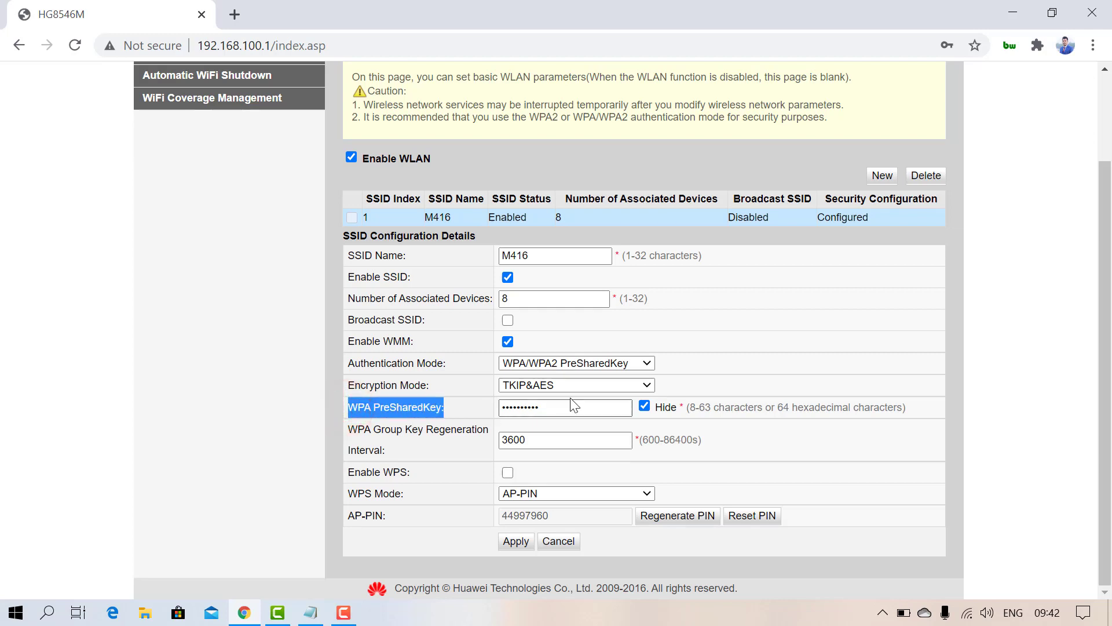
{"action": "left_click", "coordinate": [644, 405]}
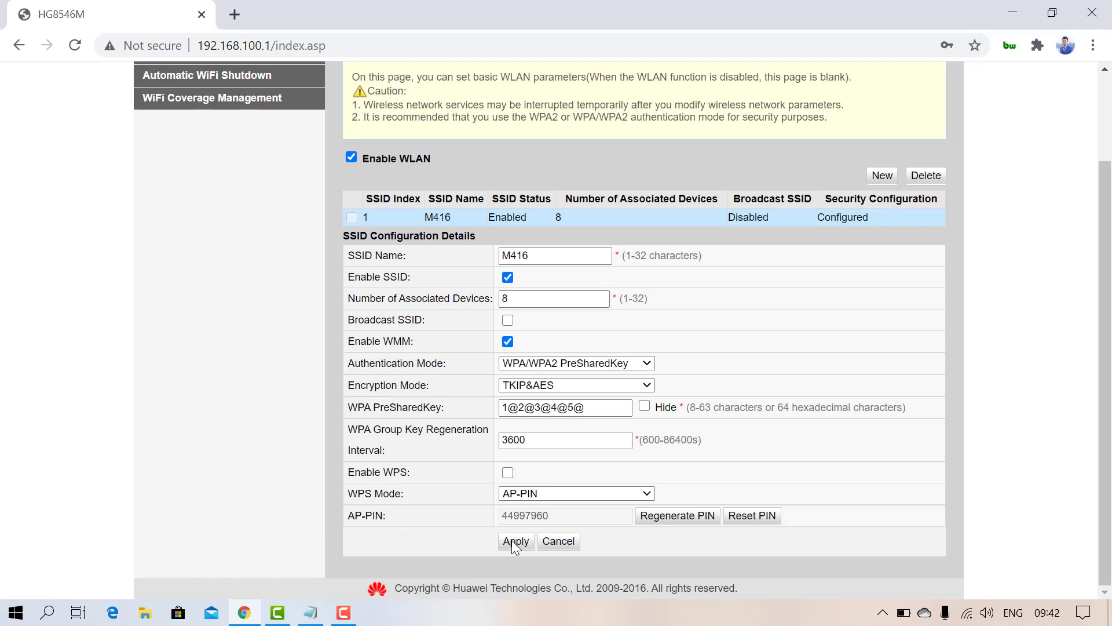
{"action": "mouse_move", "coordinate": [254, 287]}
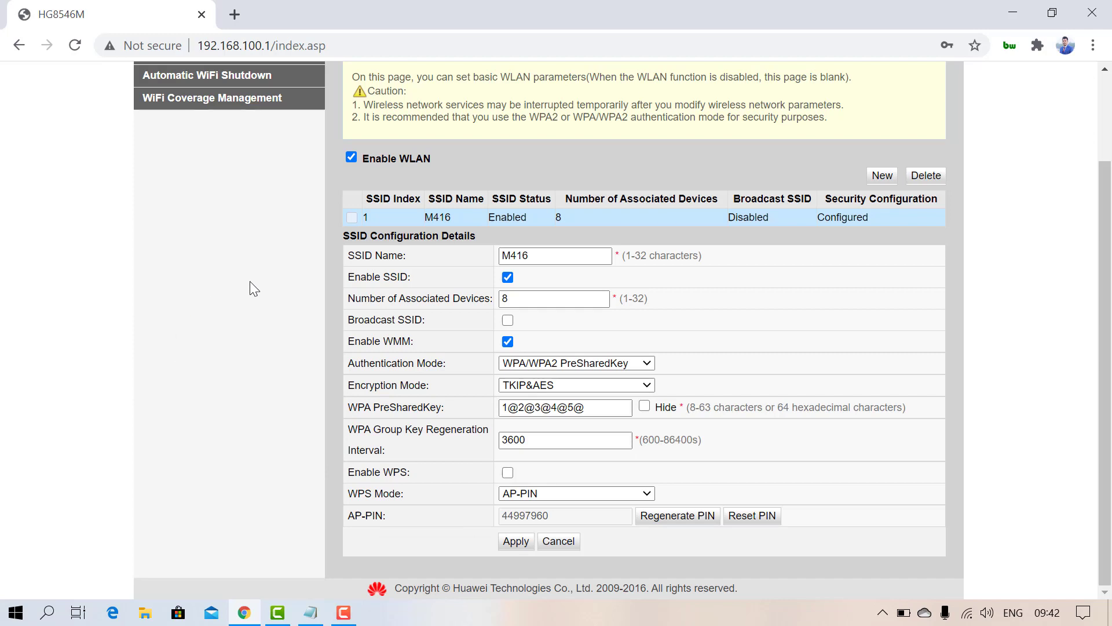